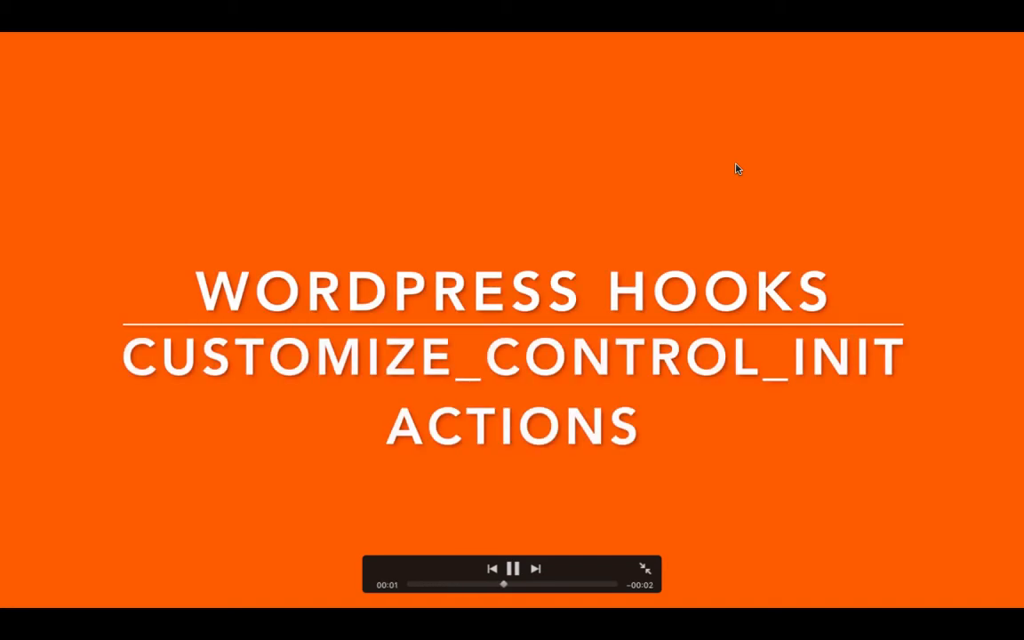
Skip past the WordPress Hooks intro title to the customize_controls_init reference page.
click(512, 569)
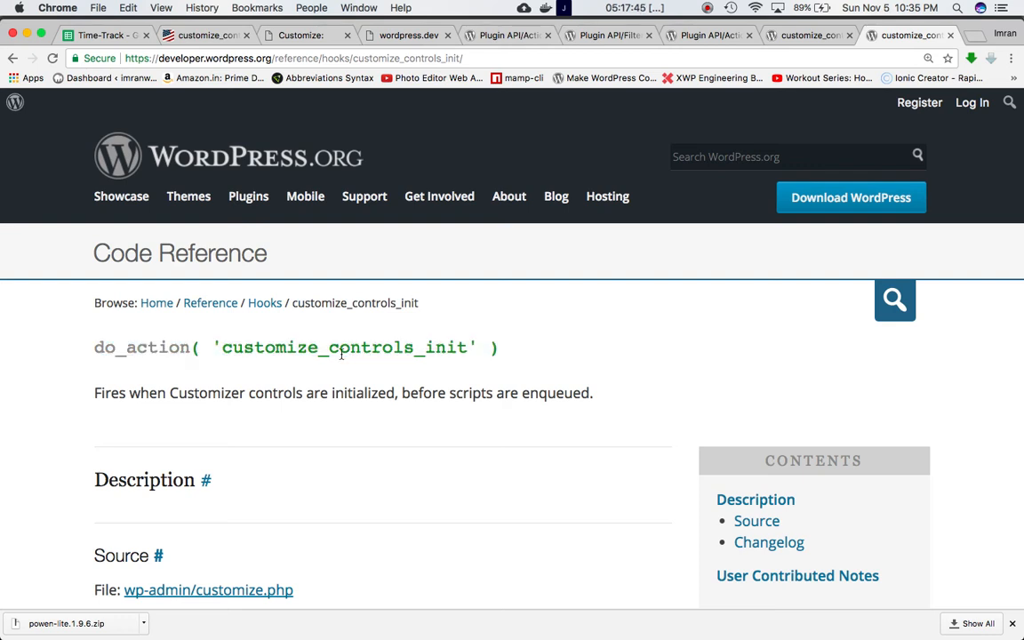
mouse_move(333, 401)
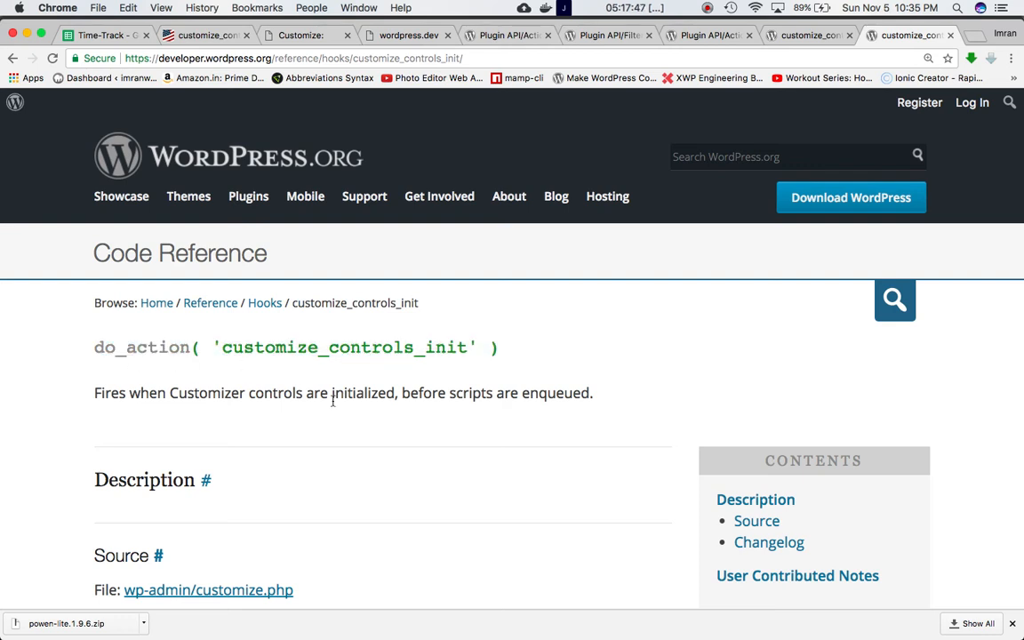
scroll(down, 3)
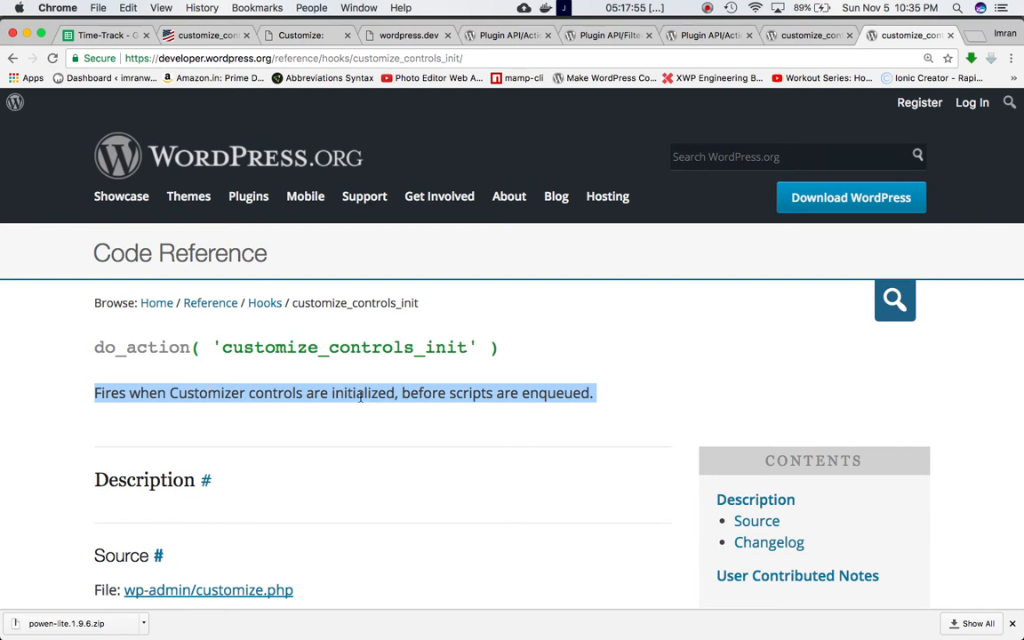
mouse_move(555, 397)
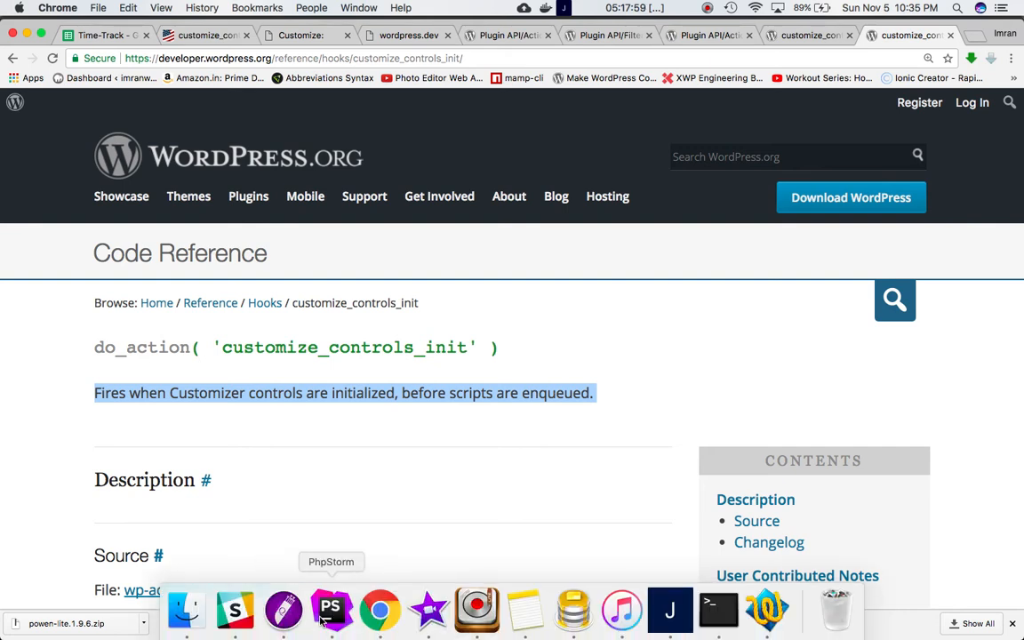
In customize.php, select the customize_controls_enqueue_scripts hook and move to the nearby action call.
click(330, 609)
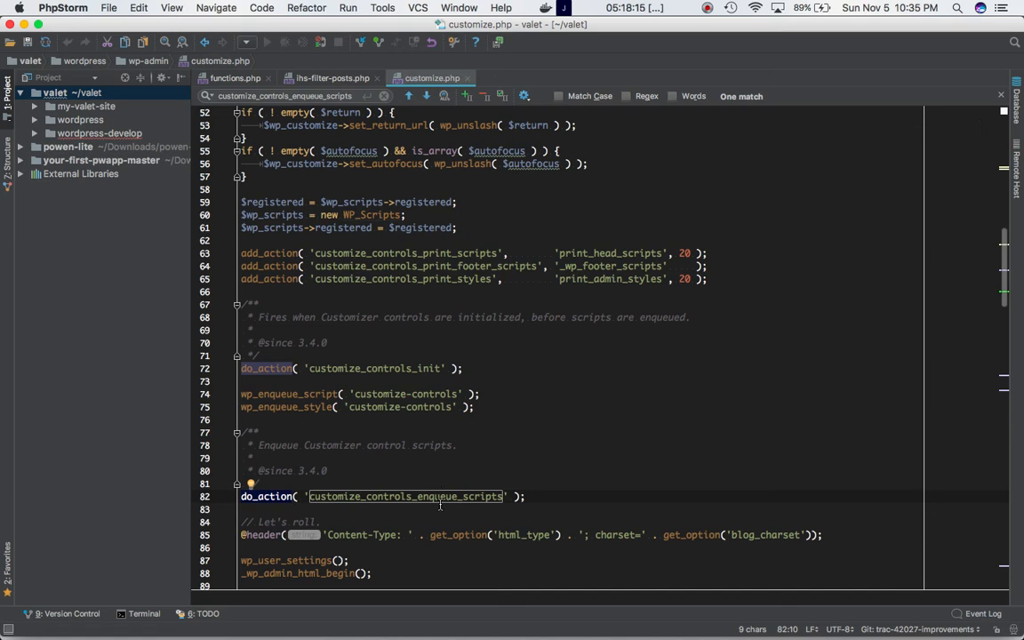
double_click(397, 495)
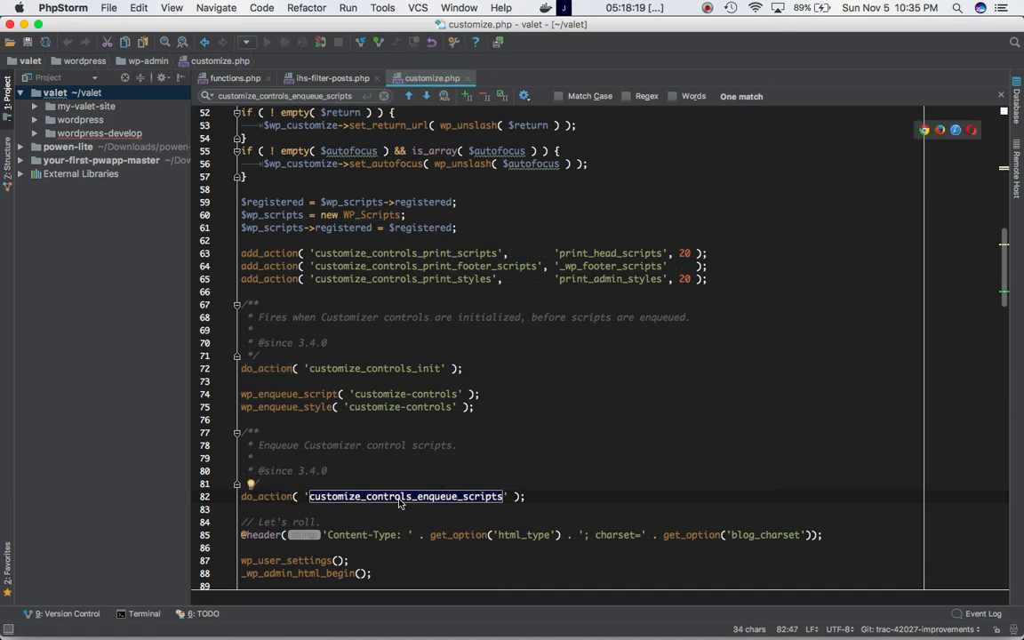
mouse_move(444, 503)
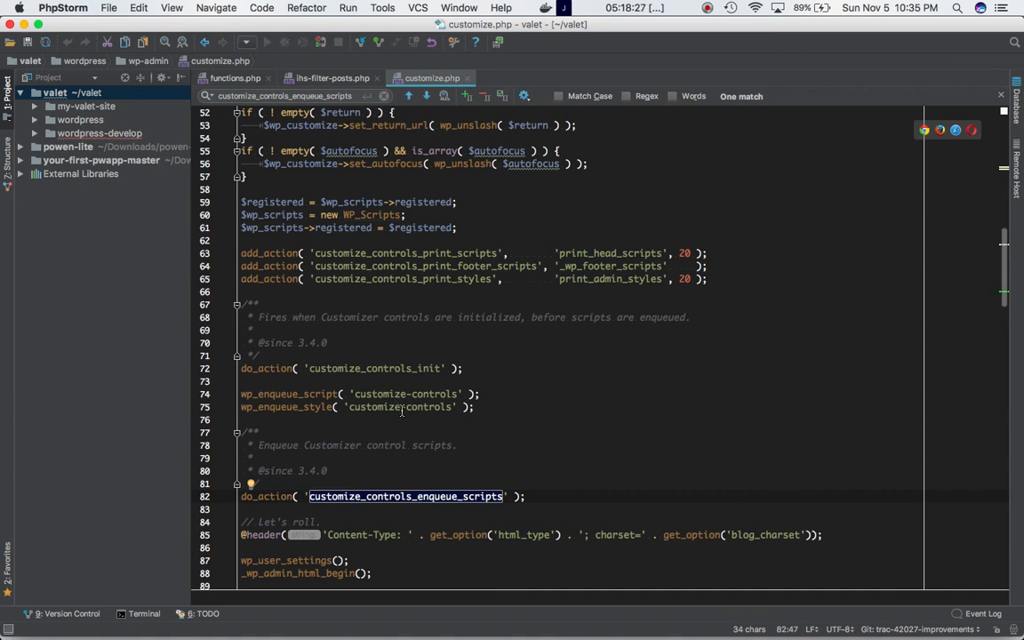
click(267, 368)
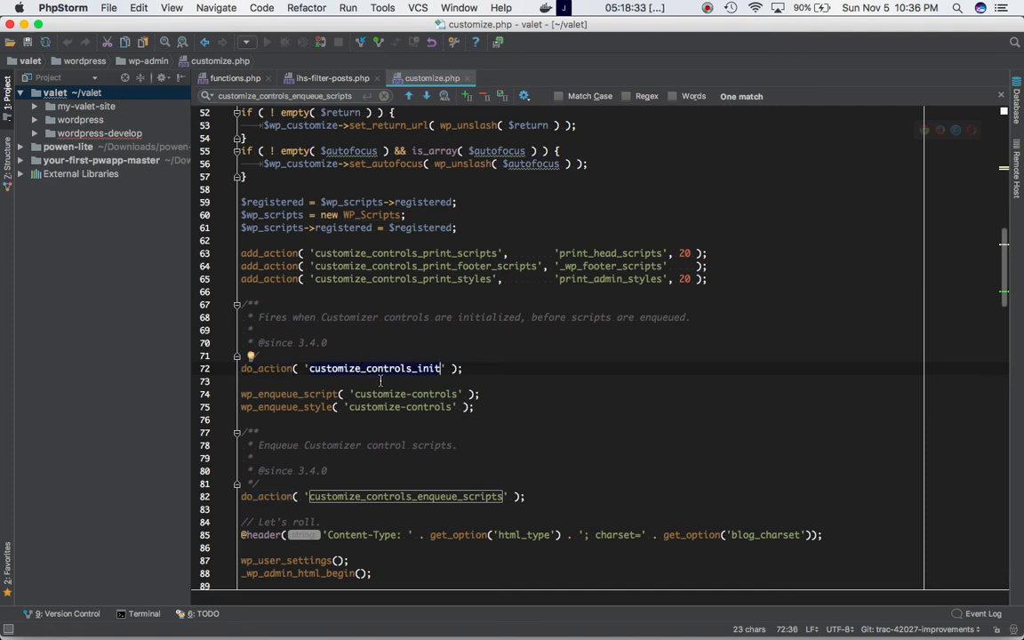
mouse_move(400, 329)
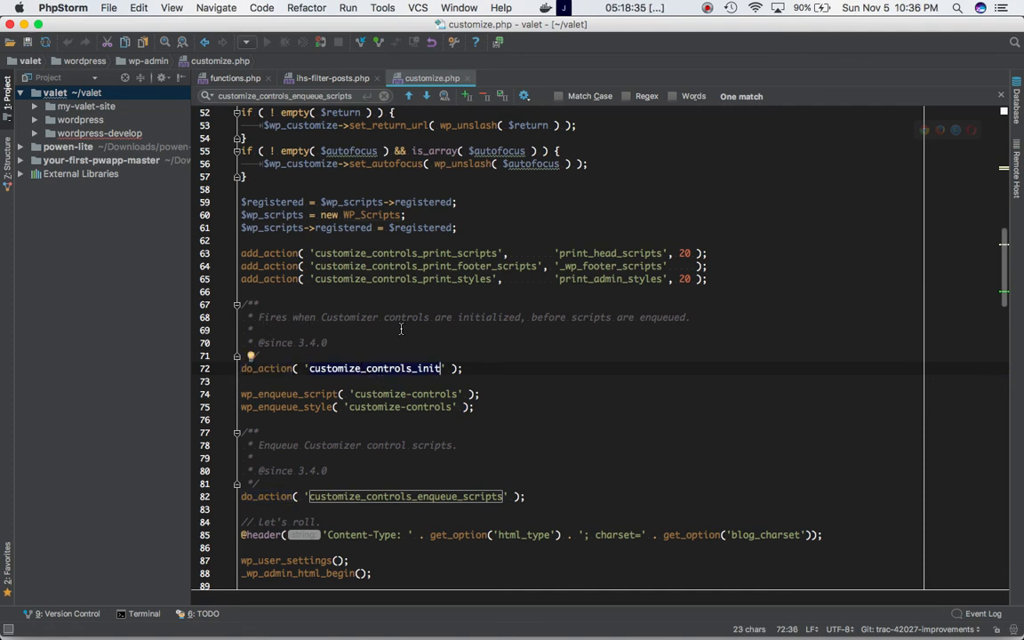
mouse_move(552, 324)
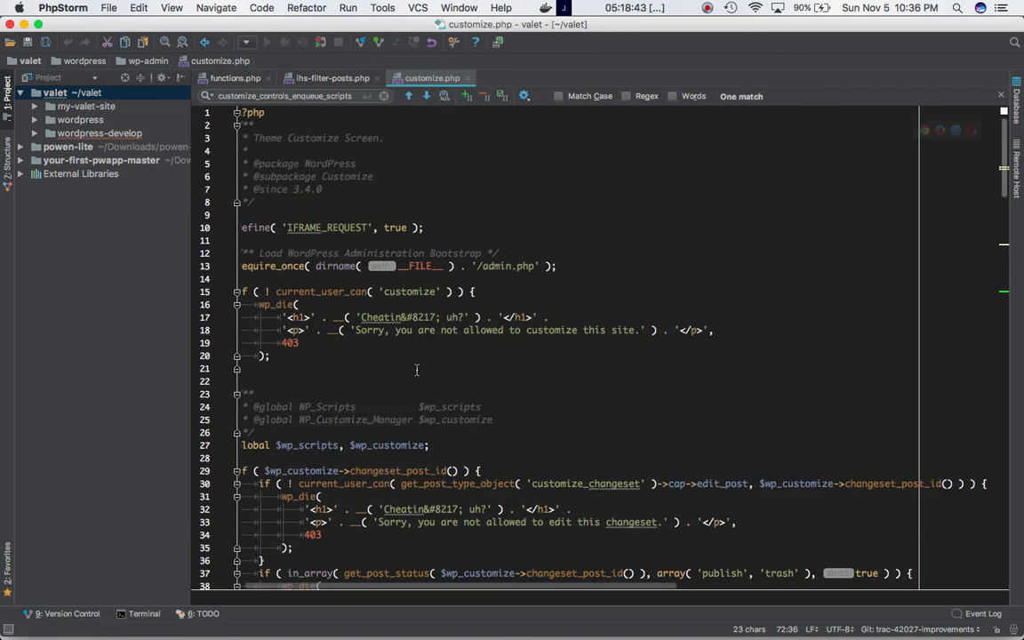
Select the customize_controls_init hook name in its do_action call on line 72.
scroll(down, 3)
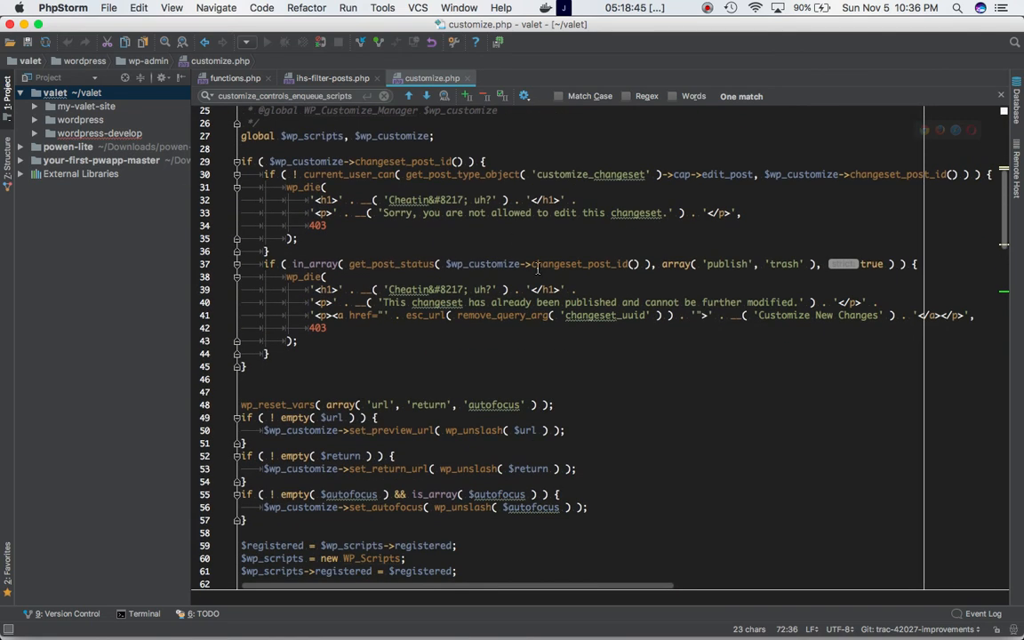
scroll(down, 3)
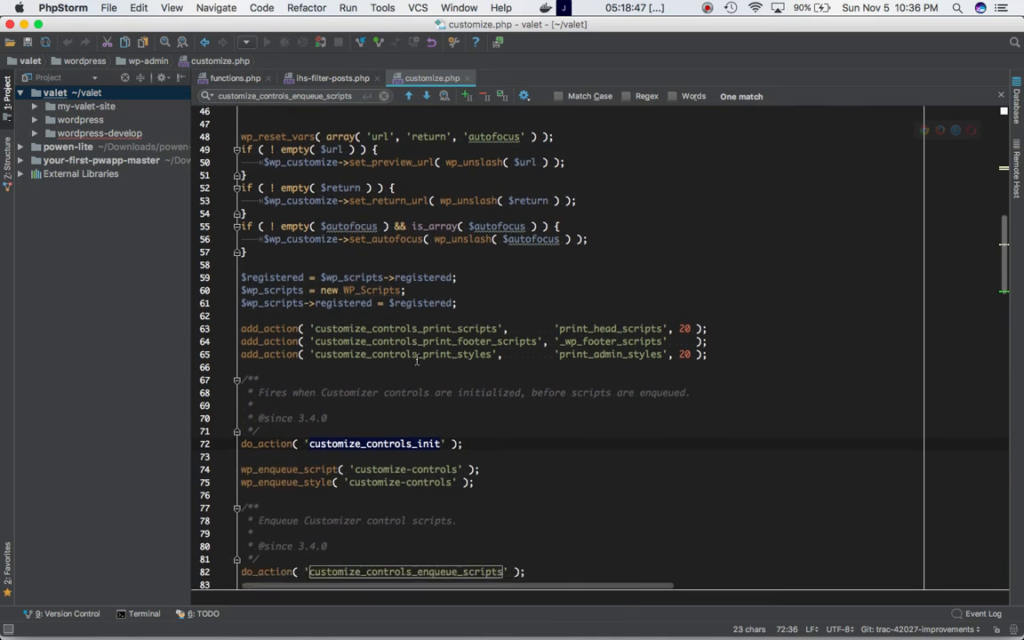
scroll(down, 3)
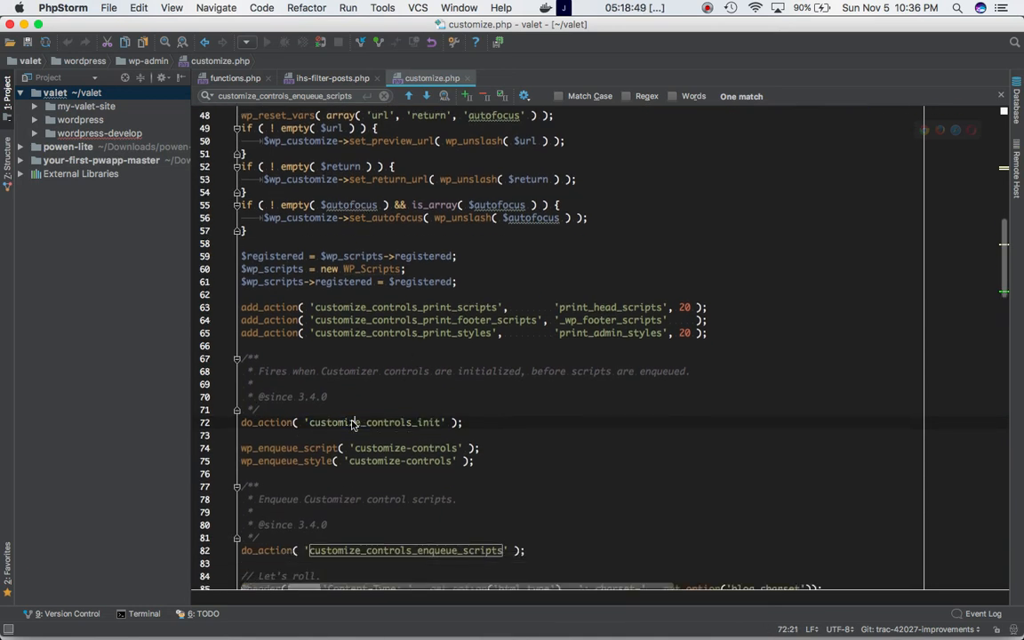
double_click(373, 422)
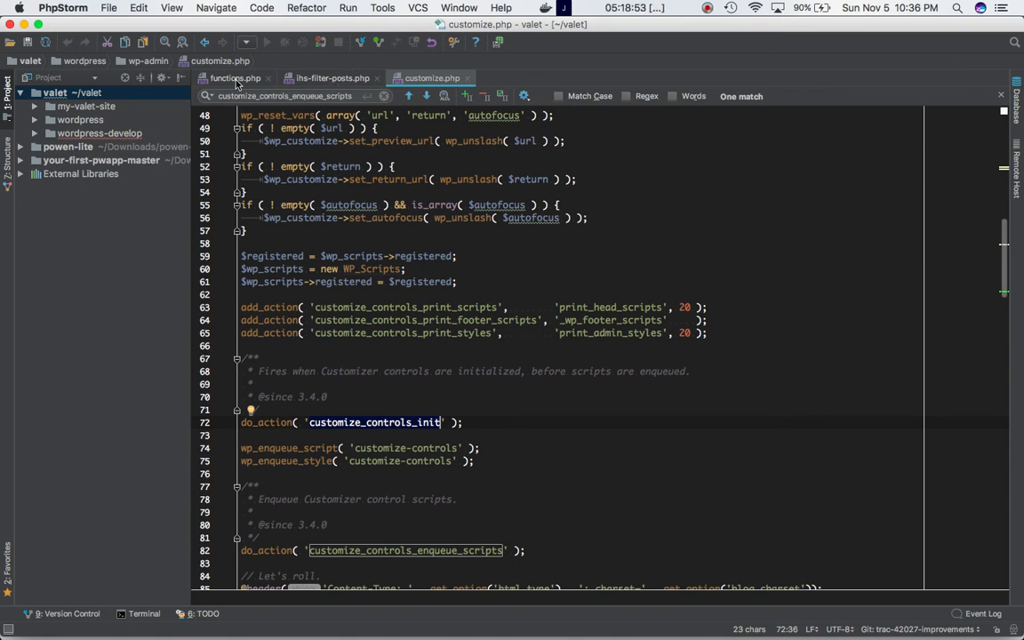
Bring up functions.php in the editor before returning to the browser reference page.
click(234, 78)
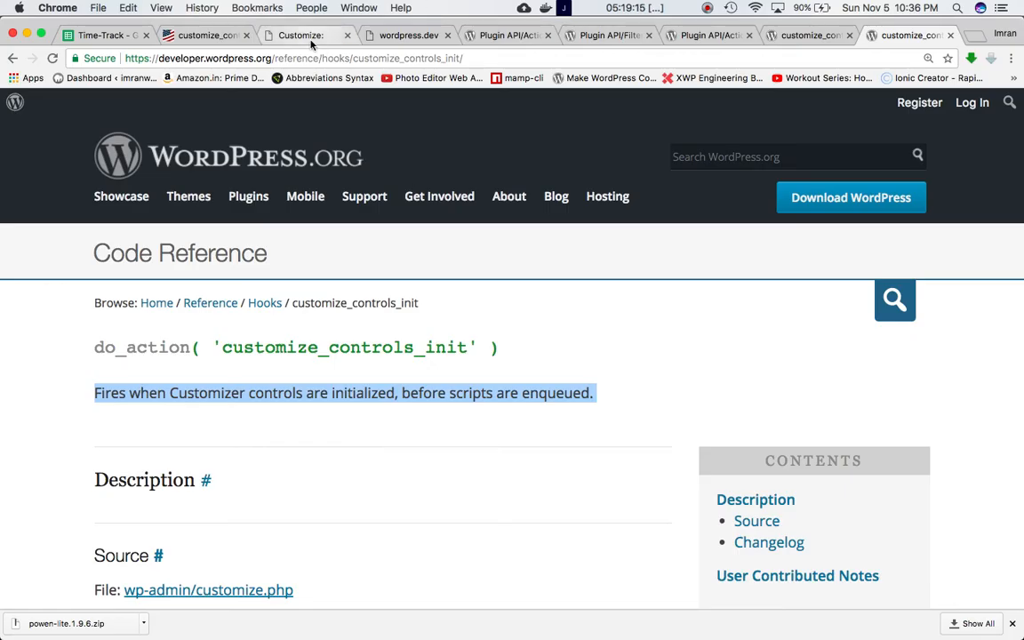
Load the Customizer, confirm 'Do Something' tops its page source, then close to Comments.
click(306, 35)
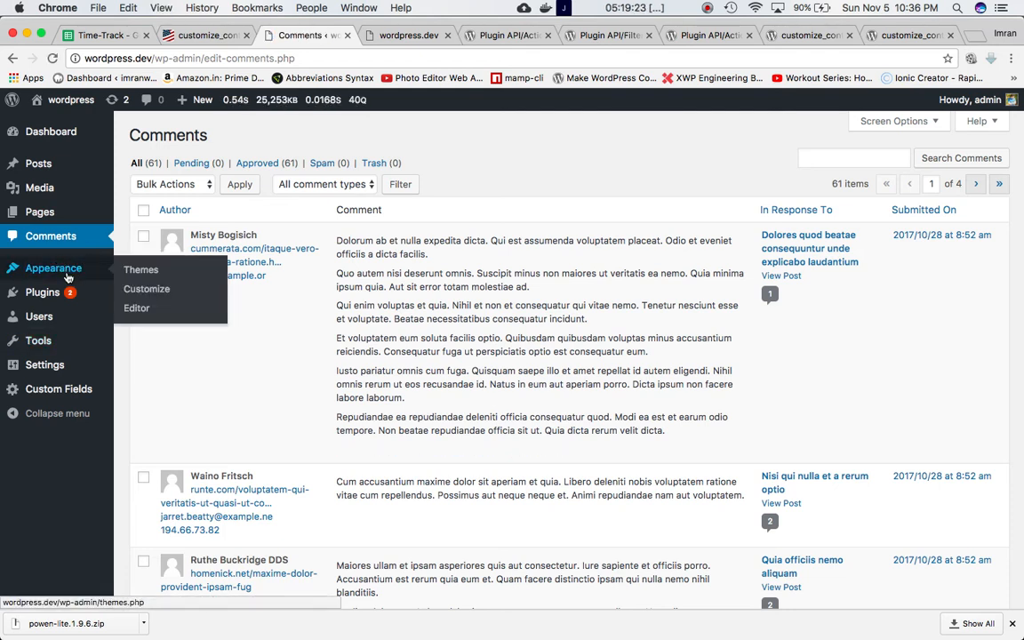
click(146, 288)
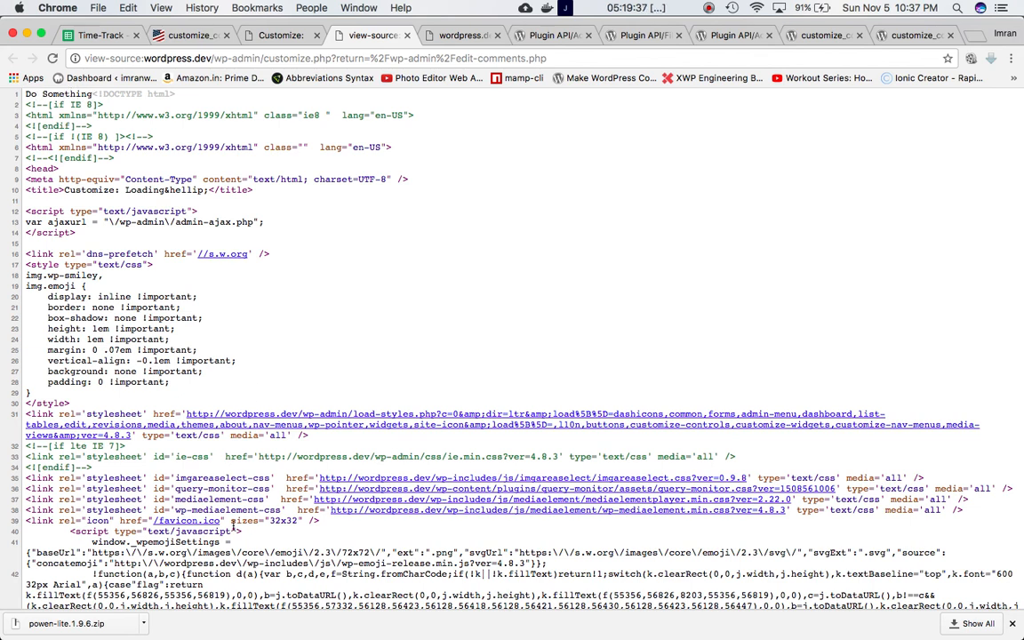
mouse_move(106, 116)
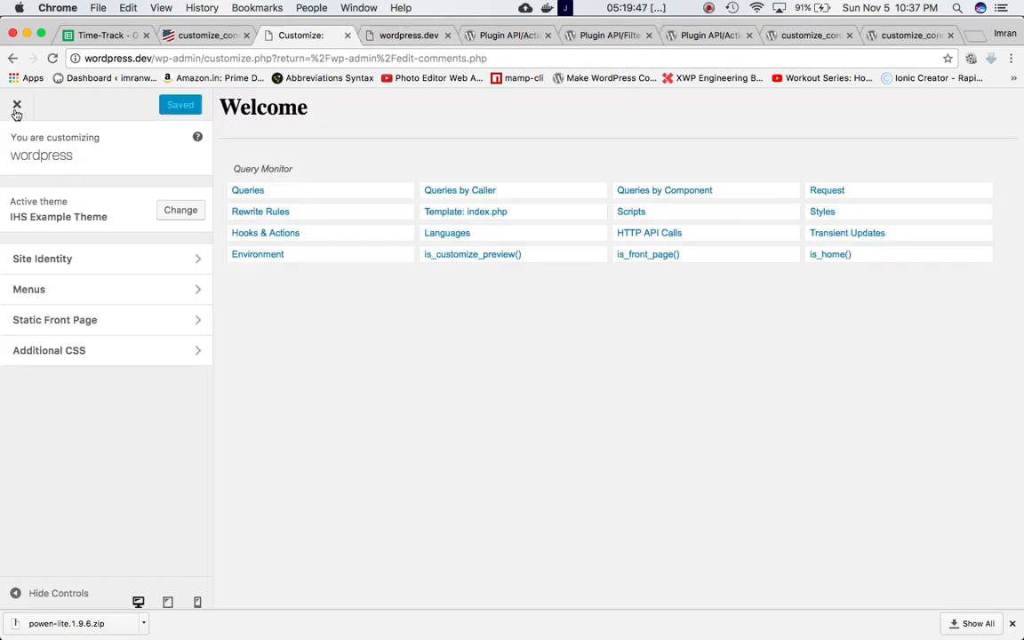
click(16, 105)
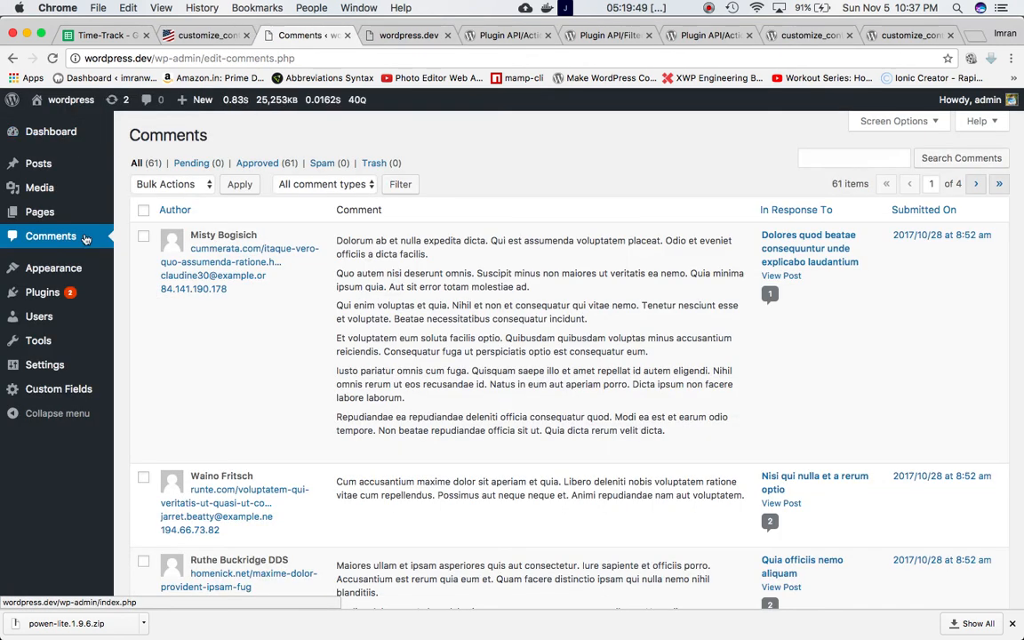
Confirm Media Library source lacks 'Do Something', then reopen Appearance > Customize.
click(39, 187)
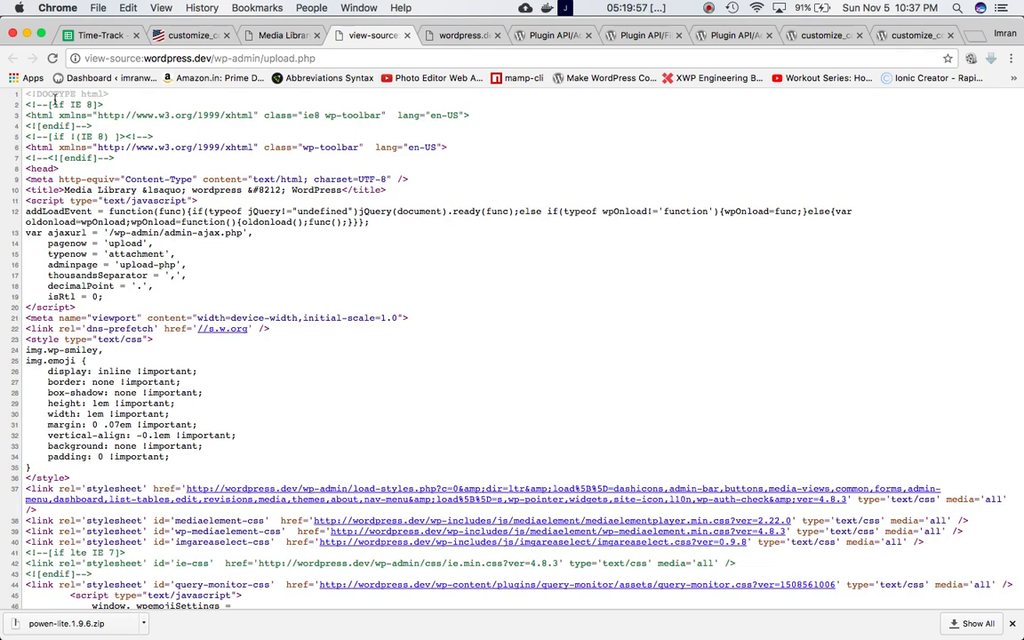
click(281, 35)
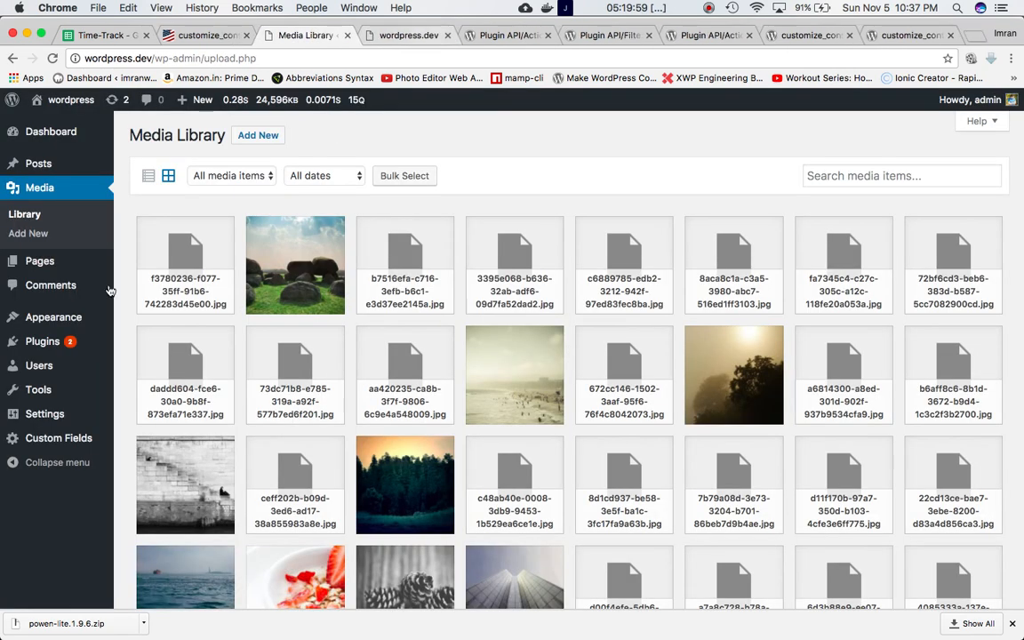
mouse_move(54, 318)
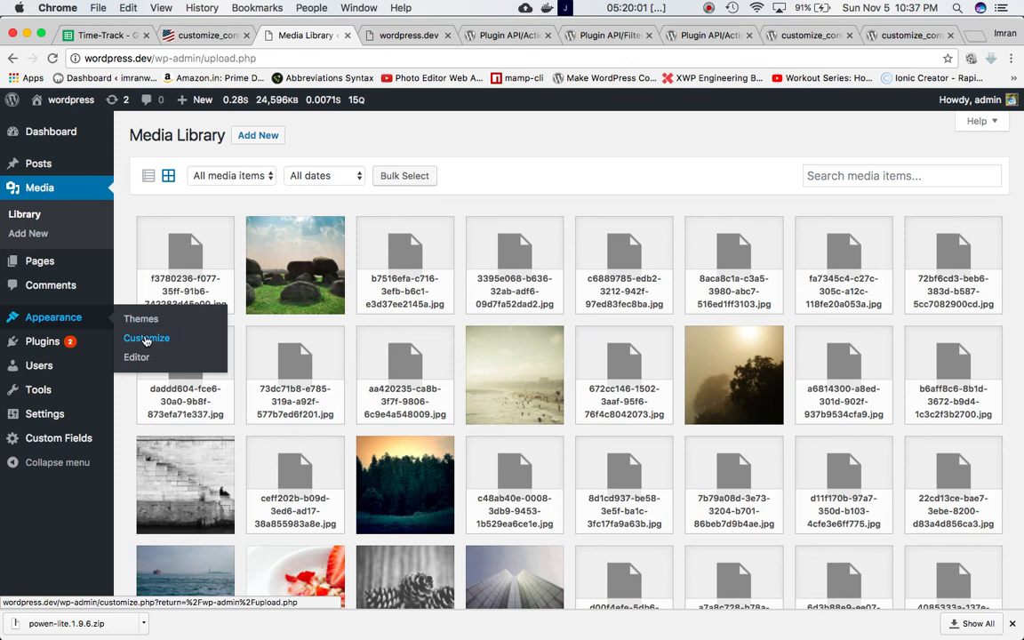
click(146, 337)
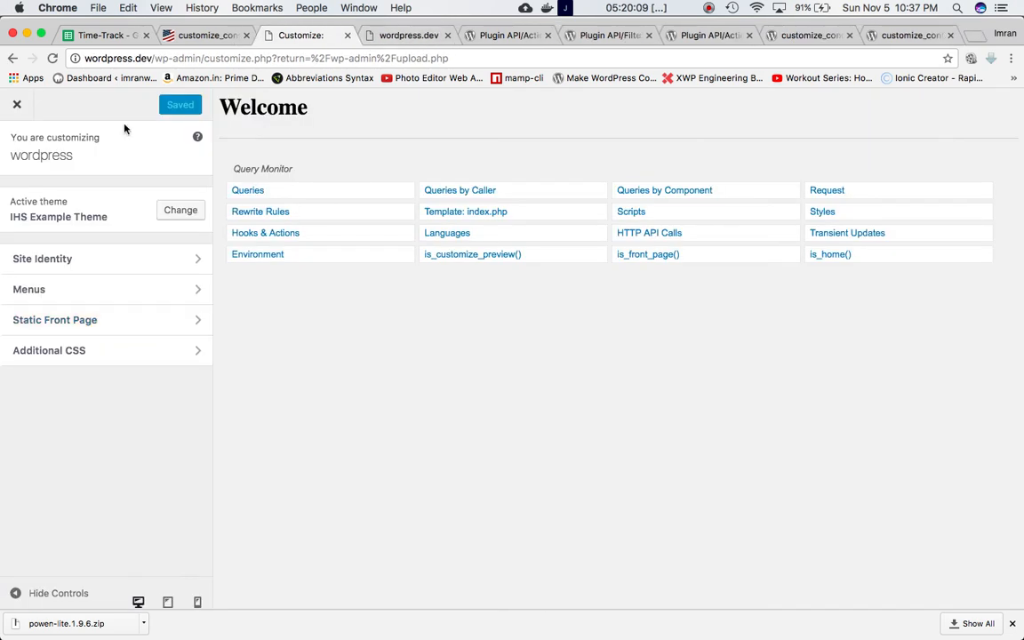
Switch to the developer.wordpress.org customize_controls_init tab showing the hook description.
click(906, 34)
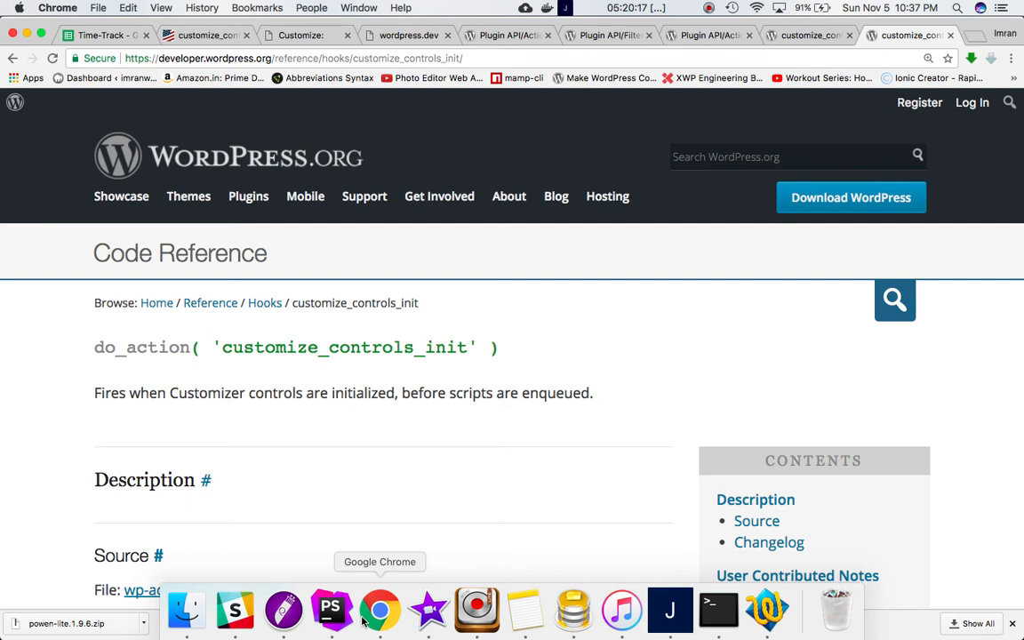
click(708, 7)
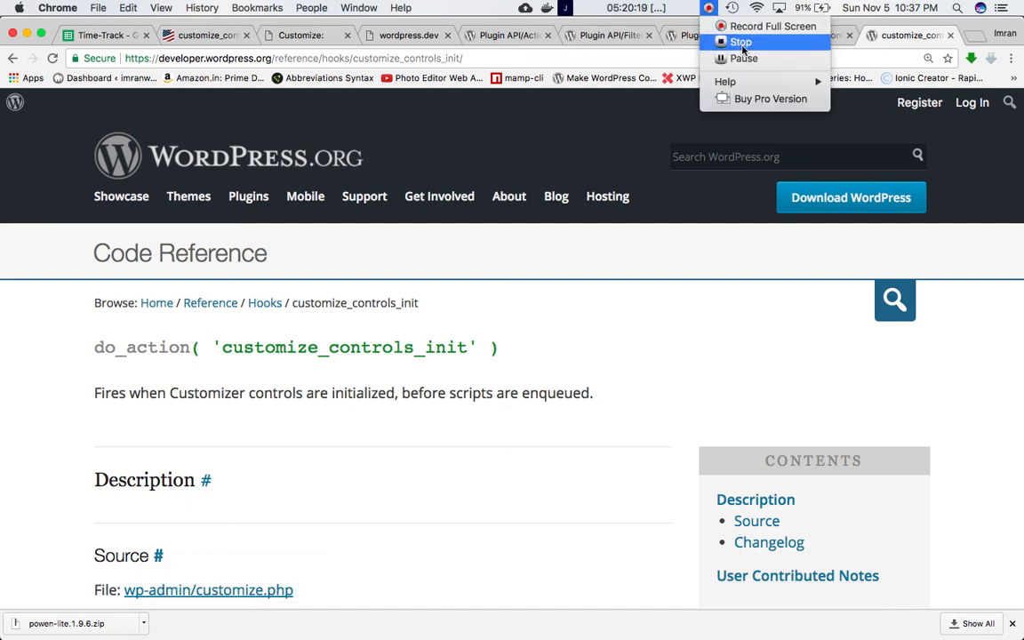